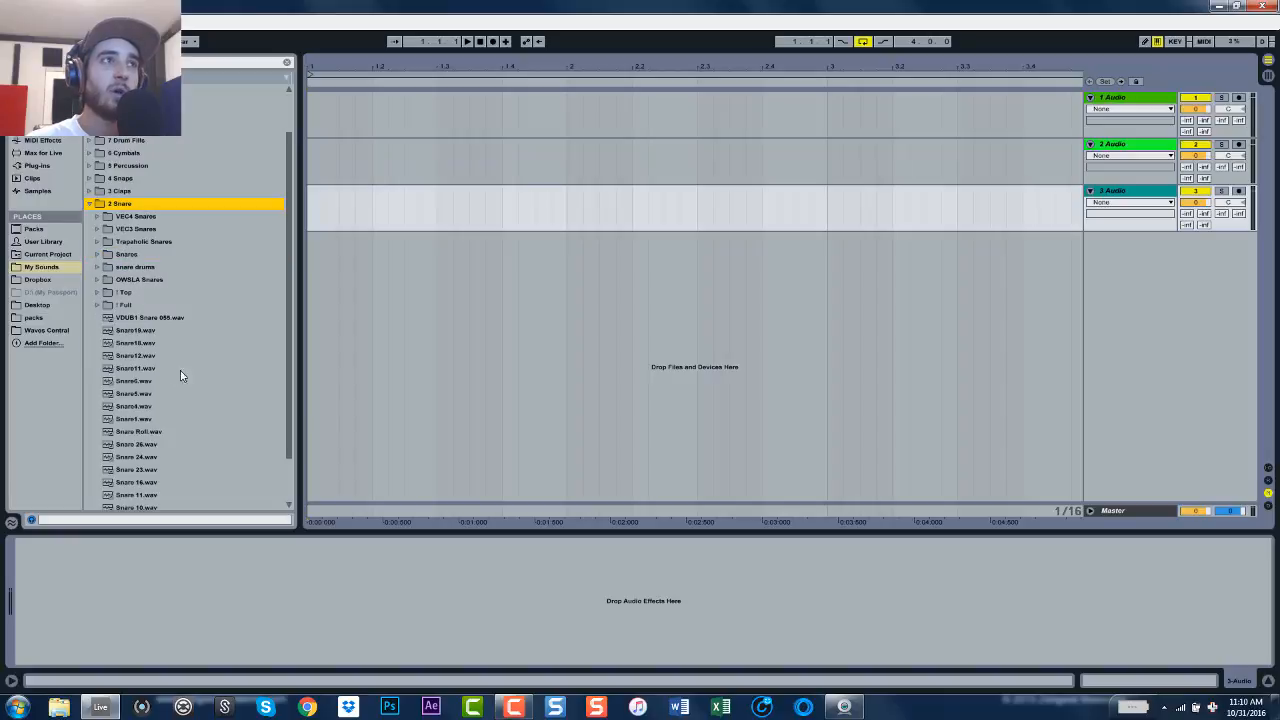
pyautogui.moveTo(177, 363)
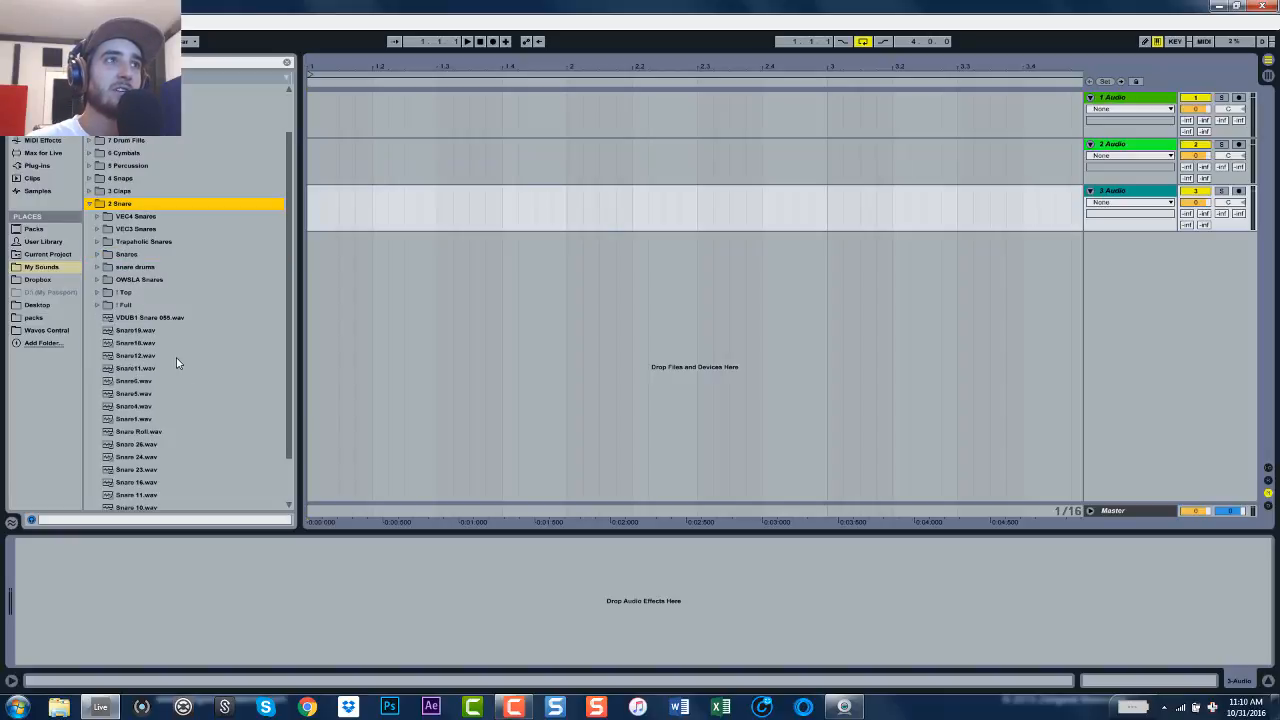
# Step: Scroll the 2 Snare folder and drag Snare5.wav onto the first audio track
pyautogui.scroll(-3)
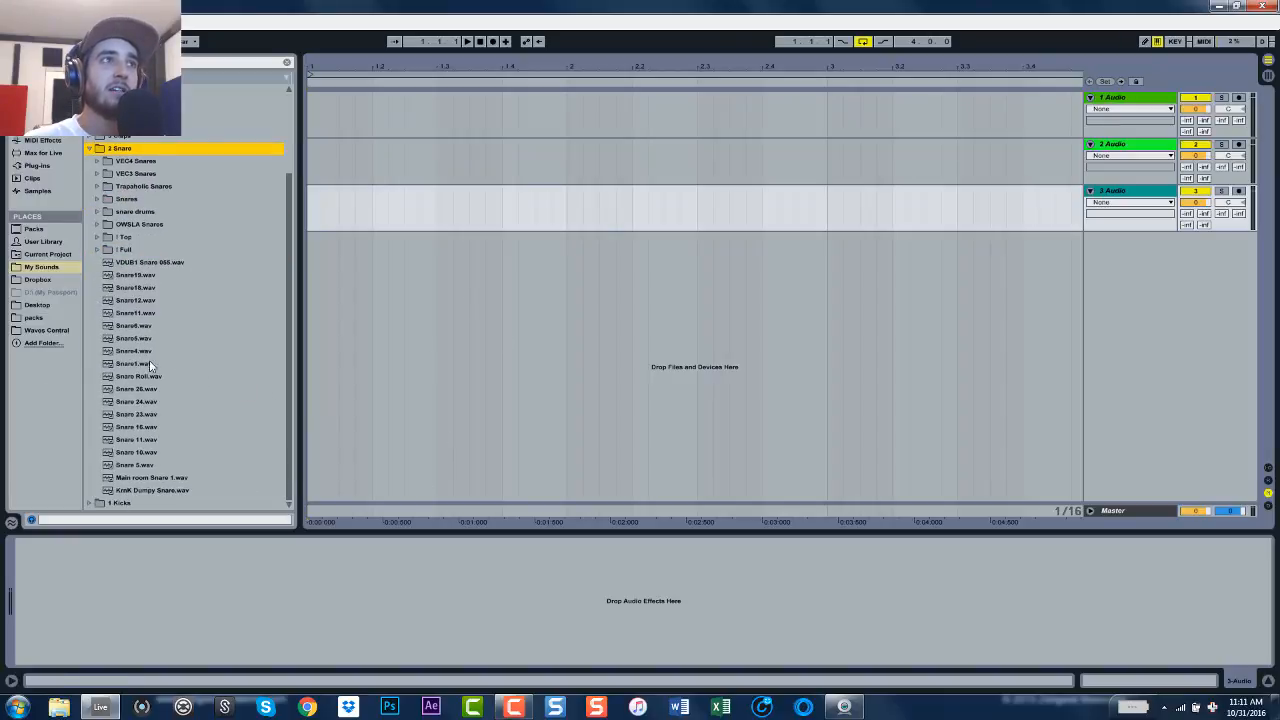
pyautogui.moveTo(133, 338); pyautogui.dragTo(560, 110)
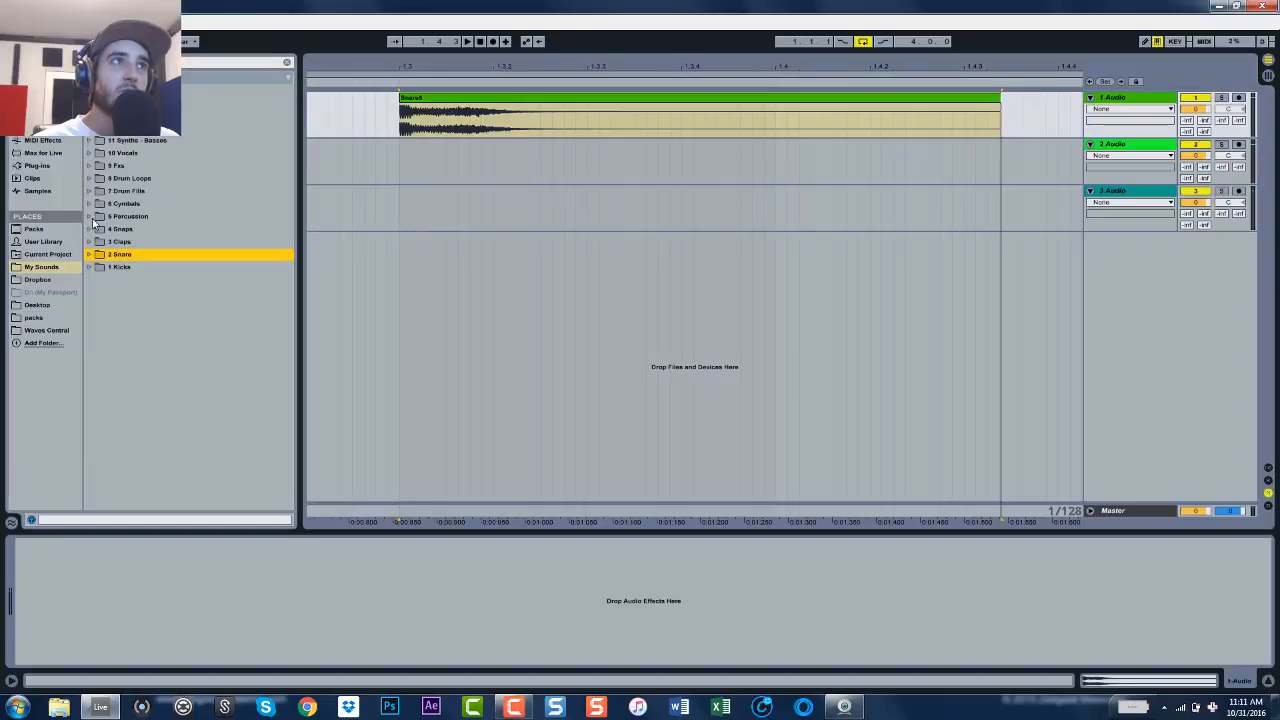
# Step: Open the 3 Claps folder and select the Clappy 16 clip on track two
pyautogui.click(89, 241)
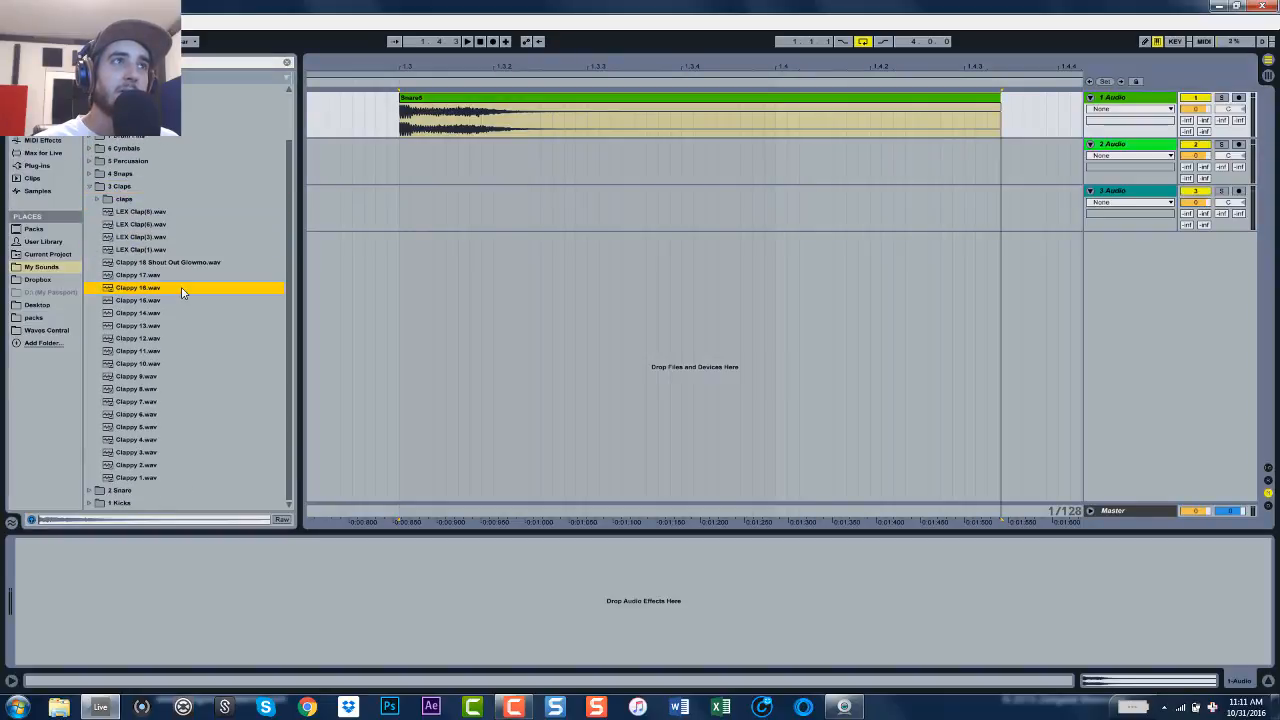
pyautogui.moveTo(167, 342)
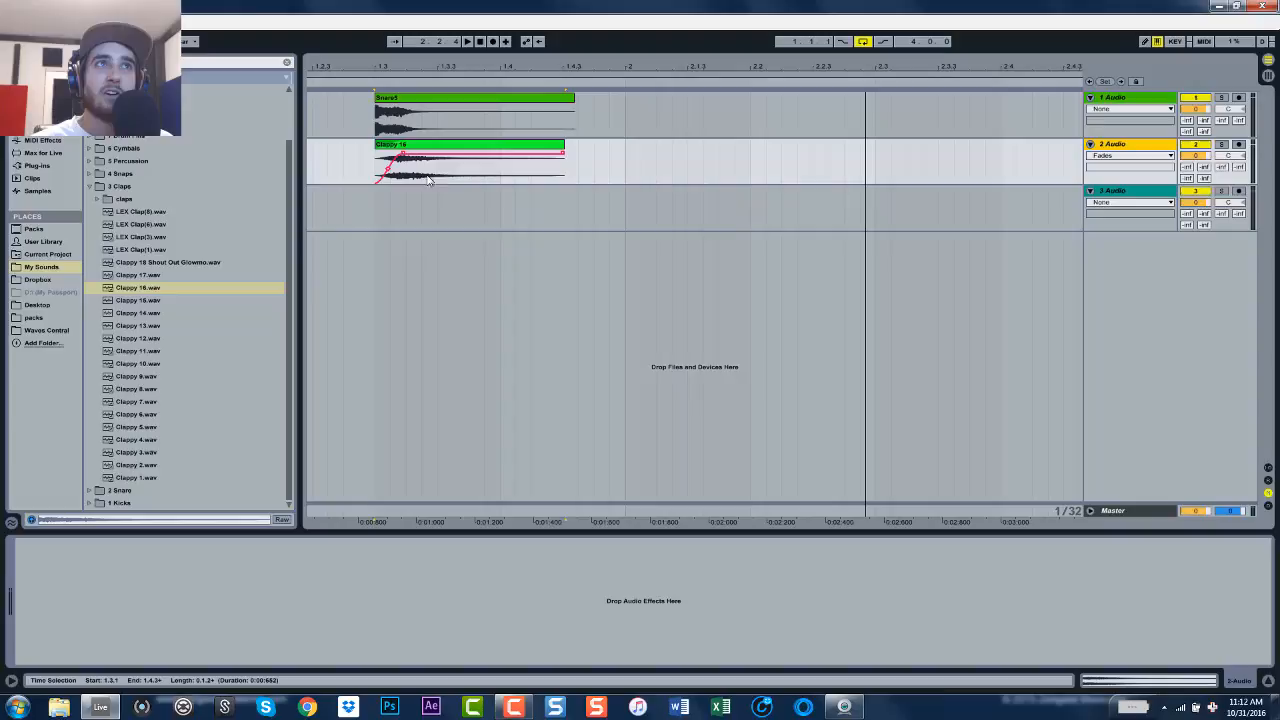
pyautogui.moveTo(620, 192)
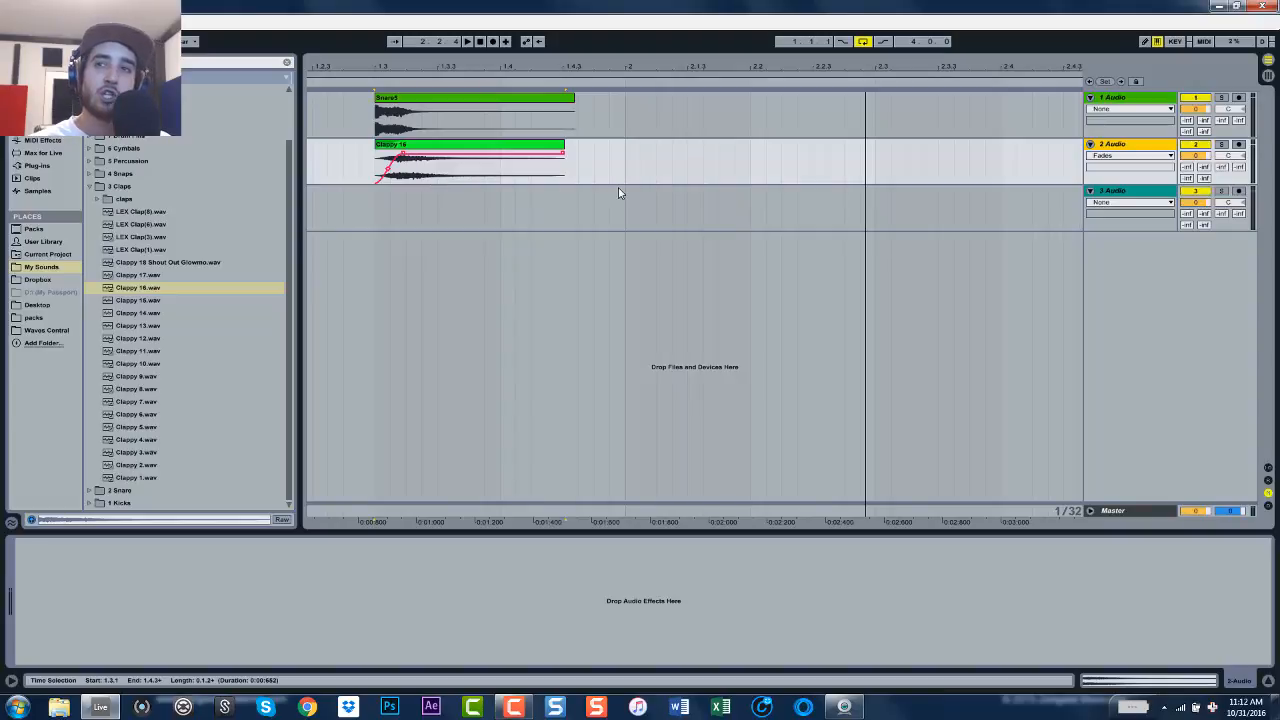
pyautogui.click(395, 147)
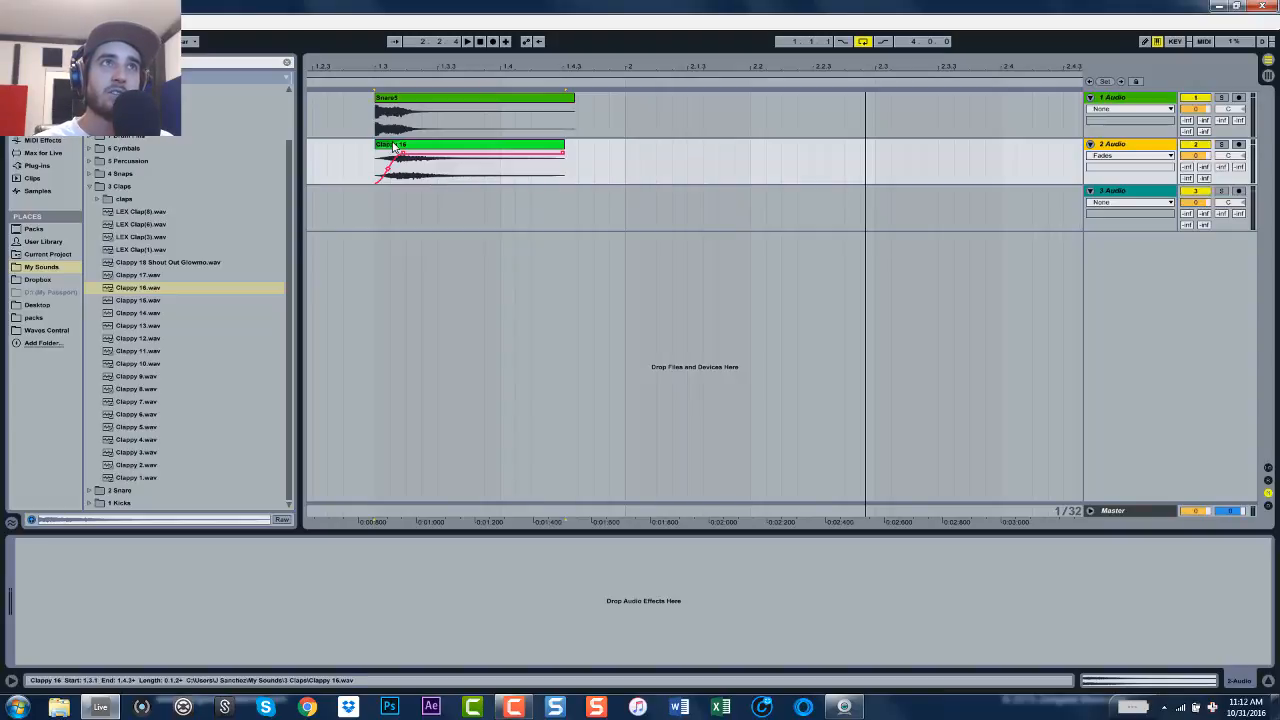
pyautogui.click(470, 165)
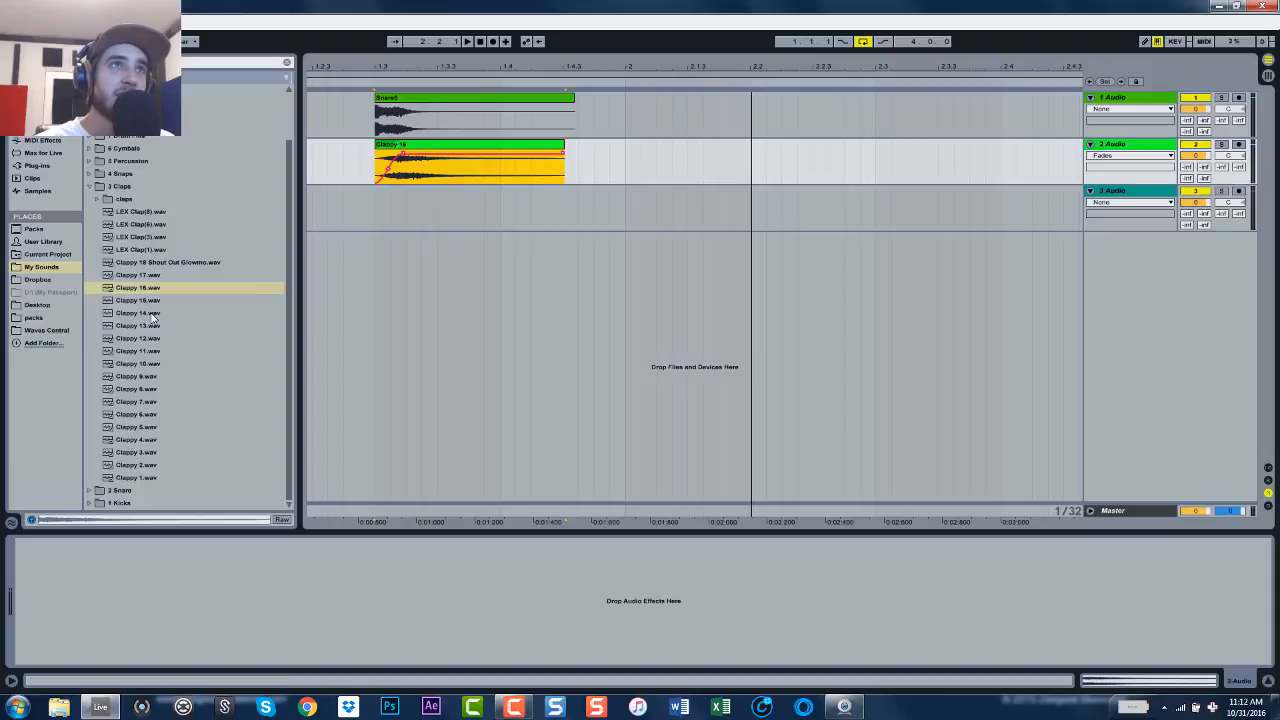
pyautogui.moveTo(135, 365)
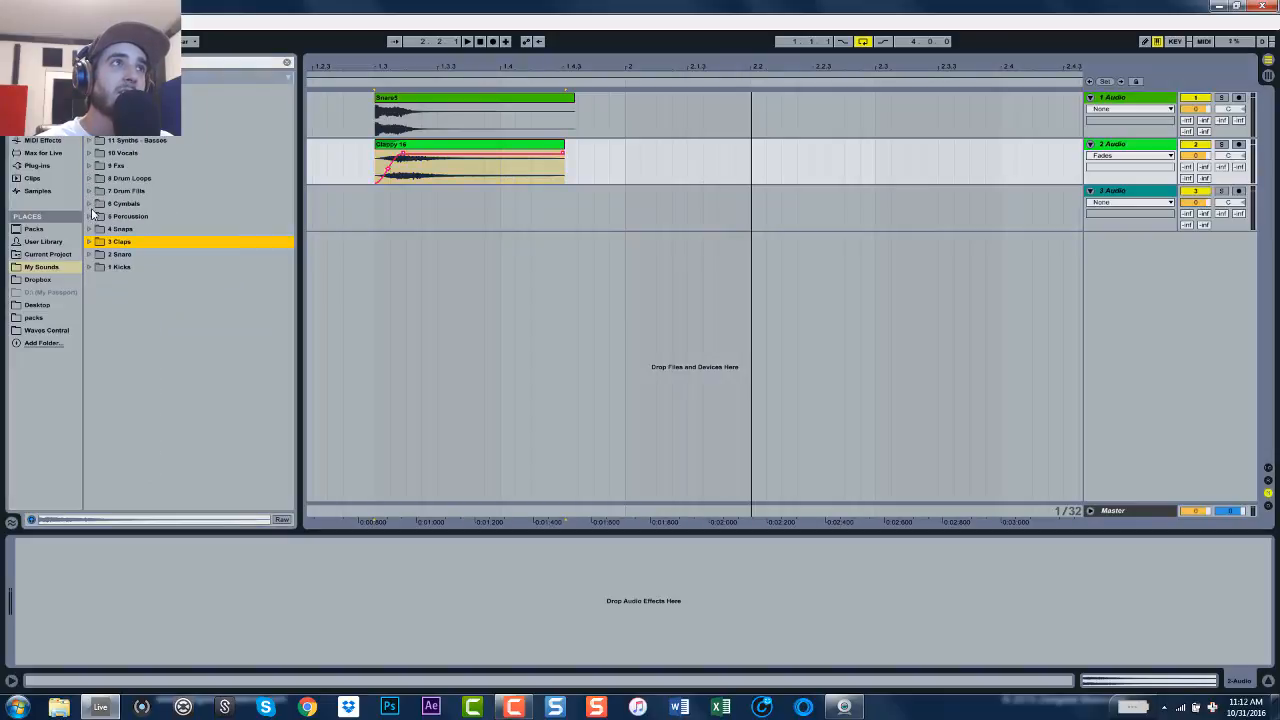
# Step: Open 4 Snaps and align the Trapaholic Snap (3) clip with the snare's start
pyautogui.click(120, 228)
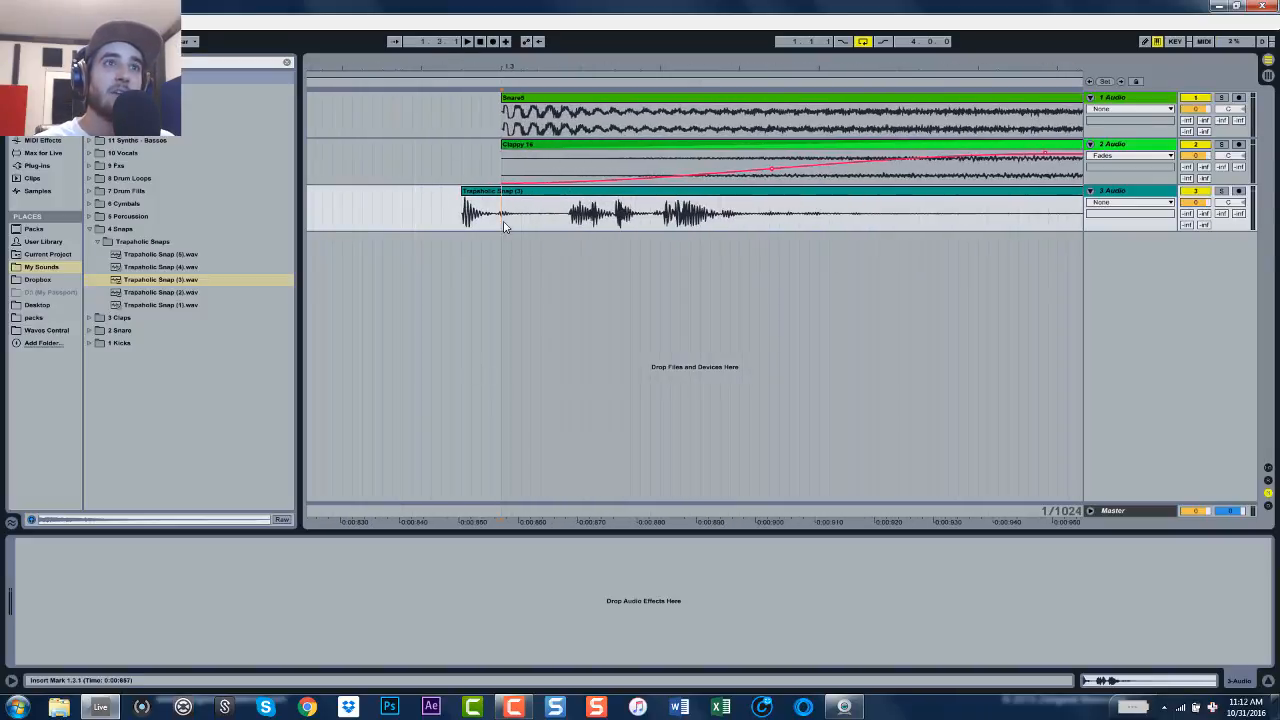
pyautogui.moveTo(460, 210); pyautogui.dragTo(505, 210)
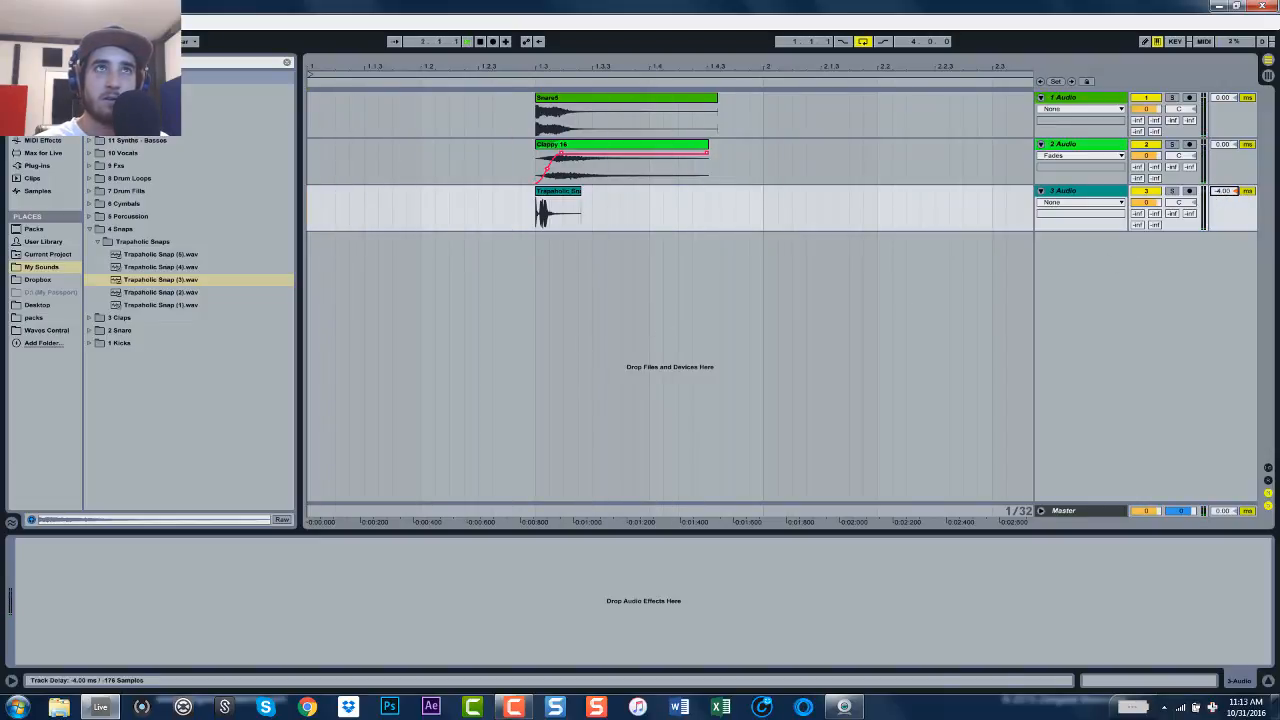
# Step: Zoom in and drag track 3's Track Delay to -5 ms to align the snap
pyautogui.click(546, 69)
pyautogui.write('-83')
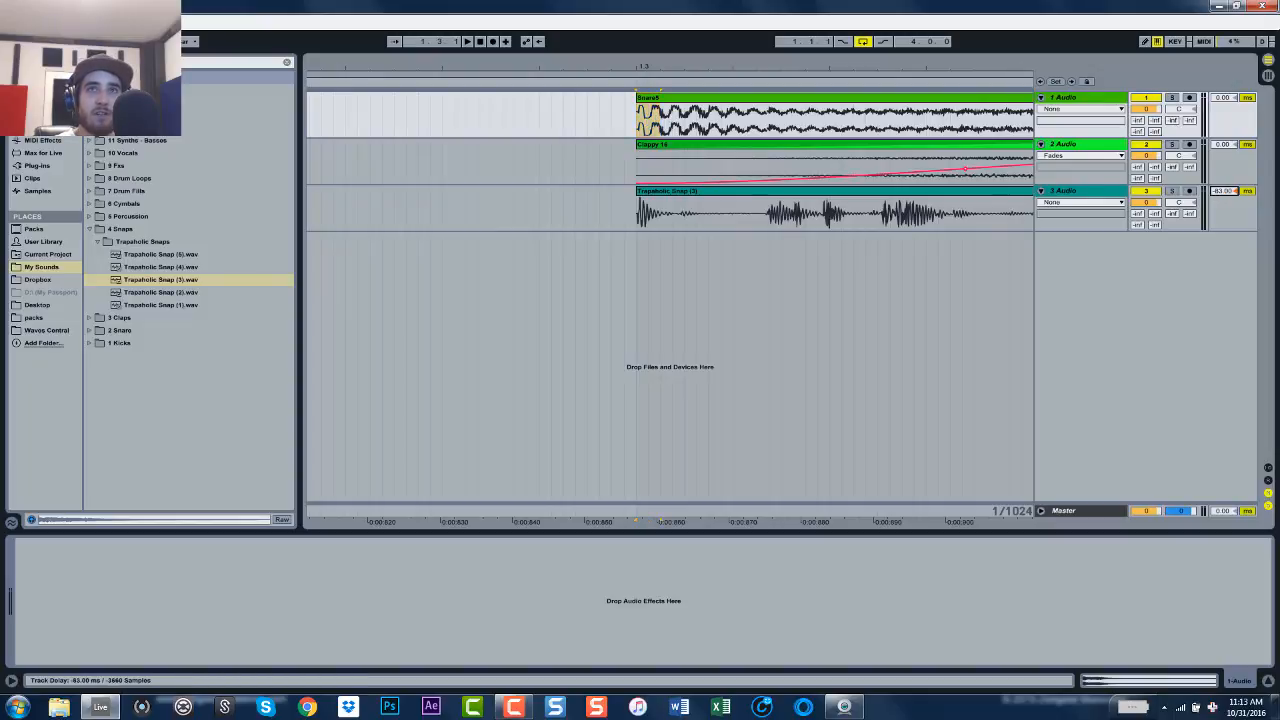
pyautogui.moveTo(1225, 191); pyautogui.dragTo(1225, 196)
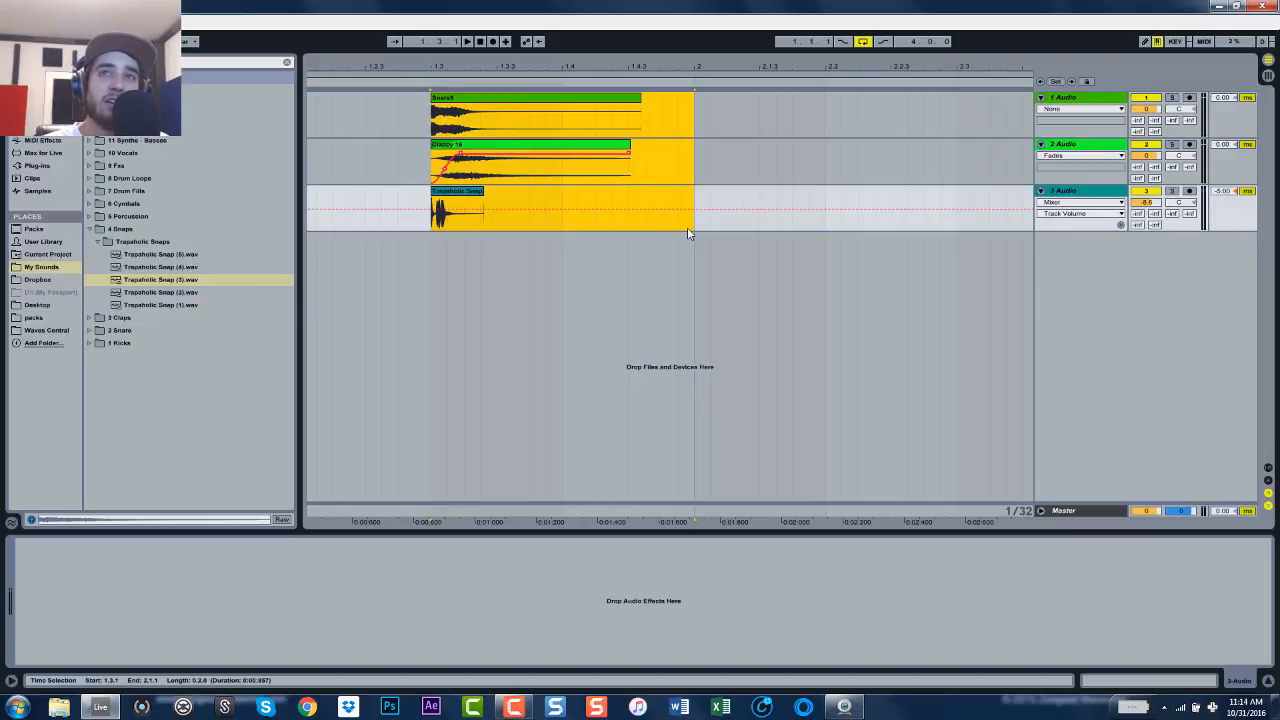
pyautogui.moveTo(672, 137)
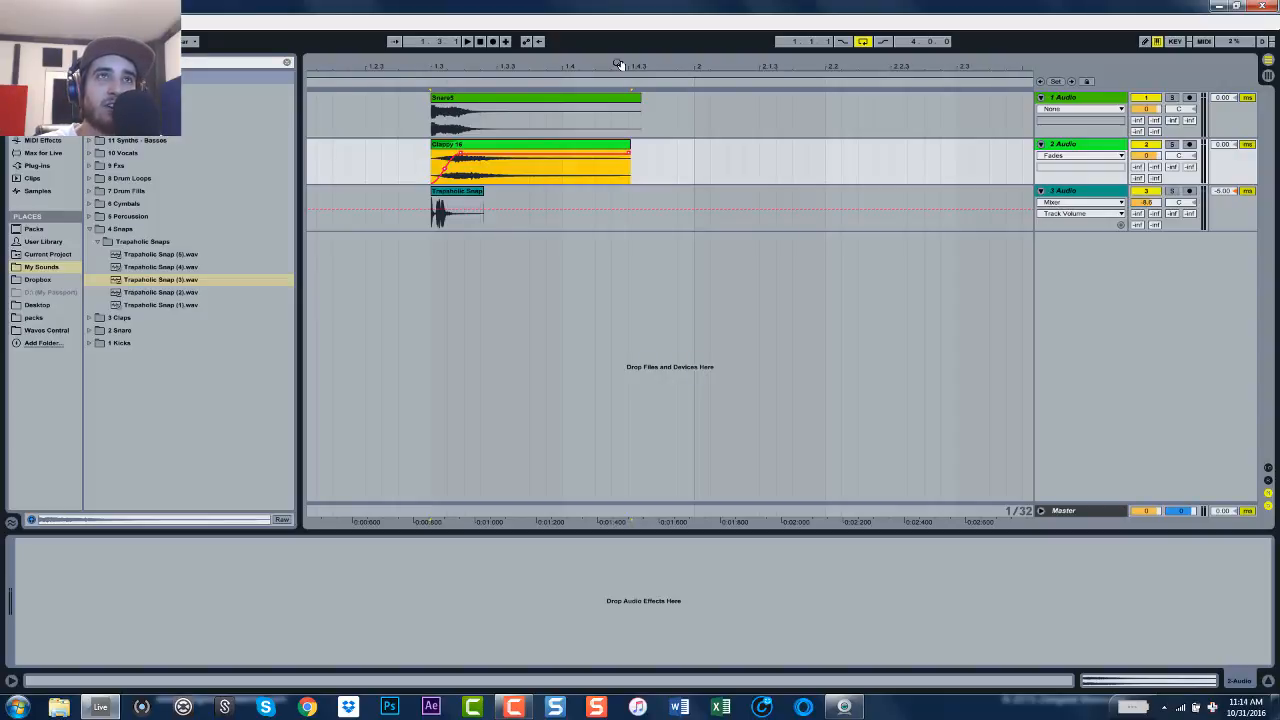
pyautogui.click(475, 150)
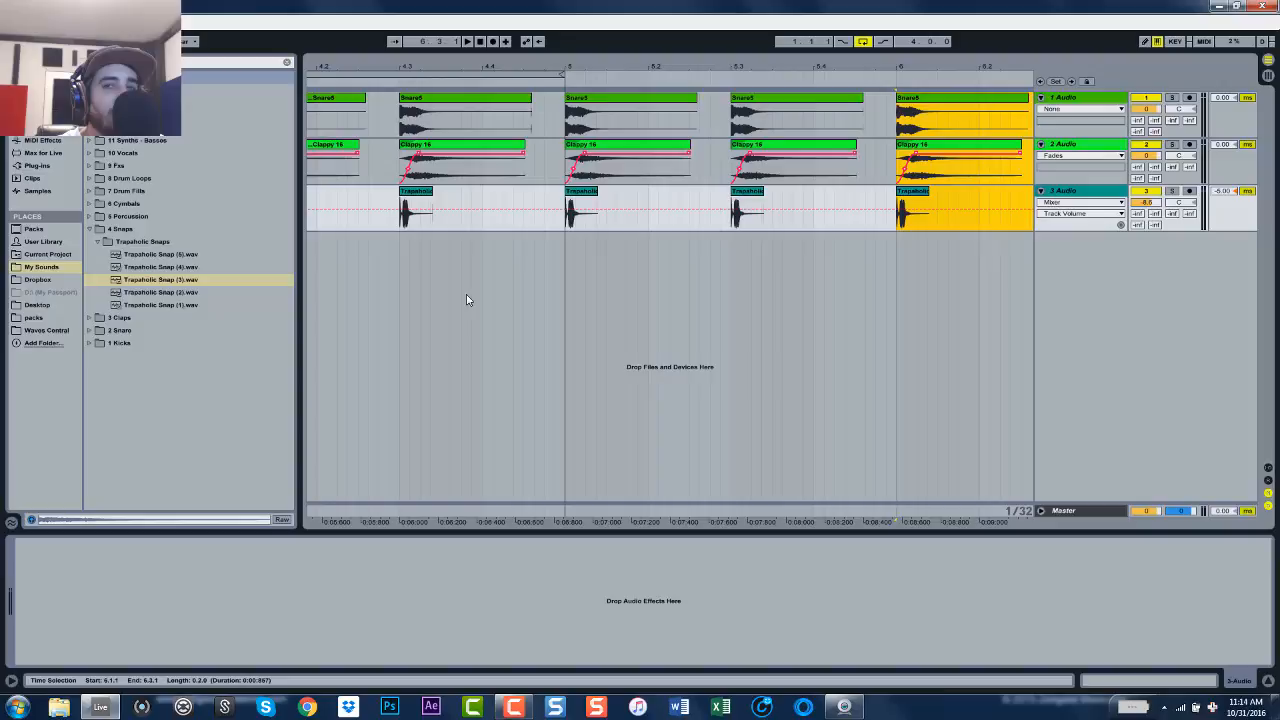
pyautogui.moveTo(558, 265)
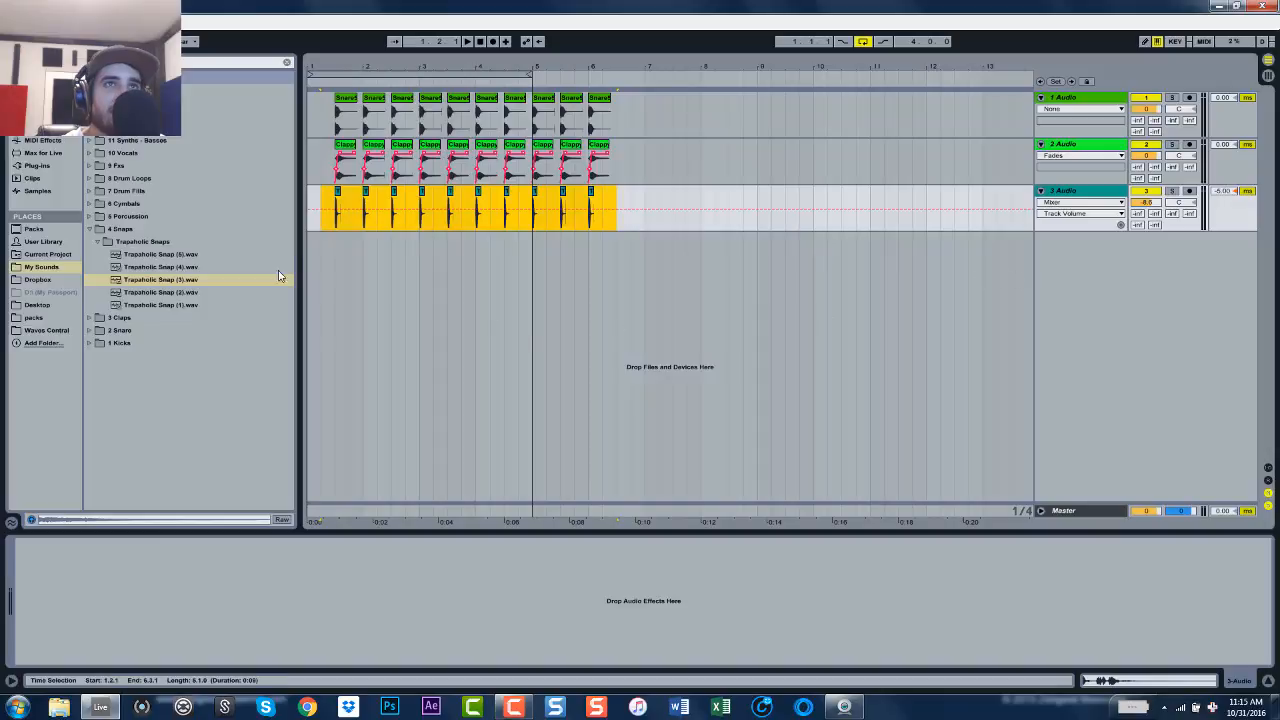
pyautogui.moveTo(340, 233)
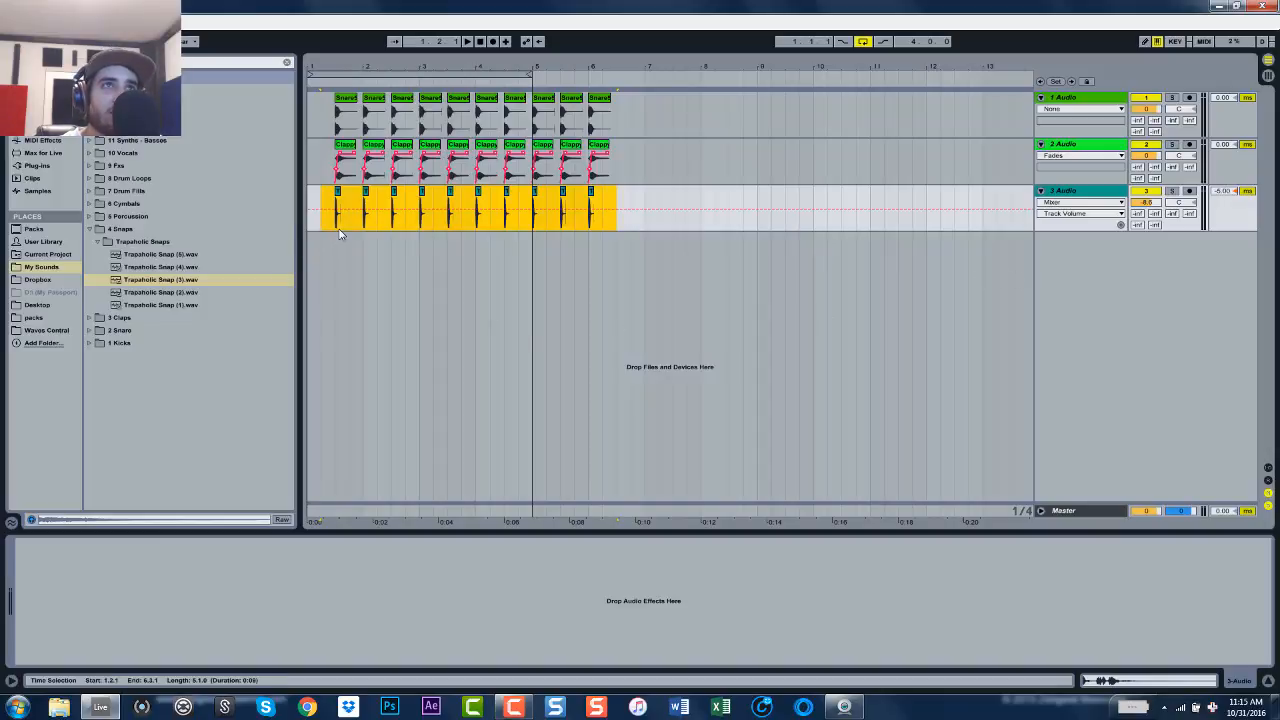
pyautogui.moveTo(886, 229)
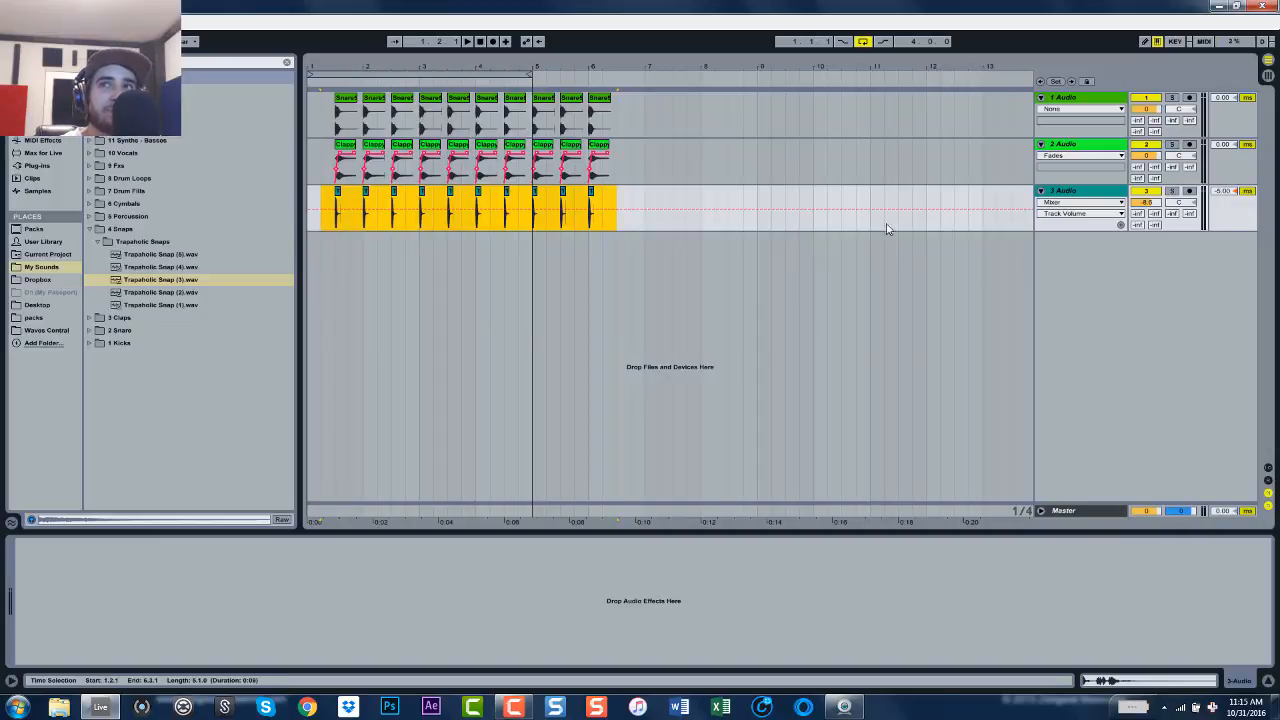
pyautogui.moveTo(480, 220)
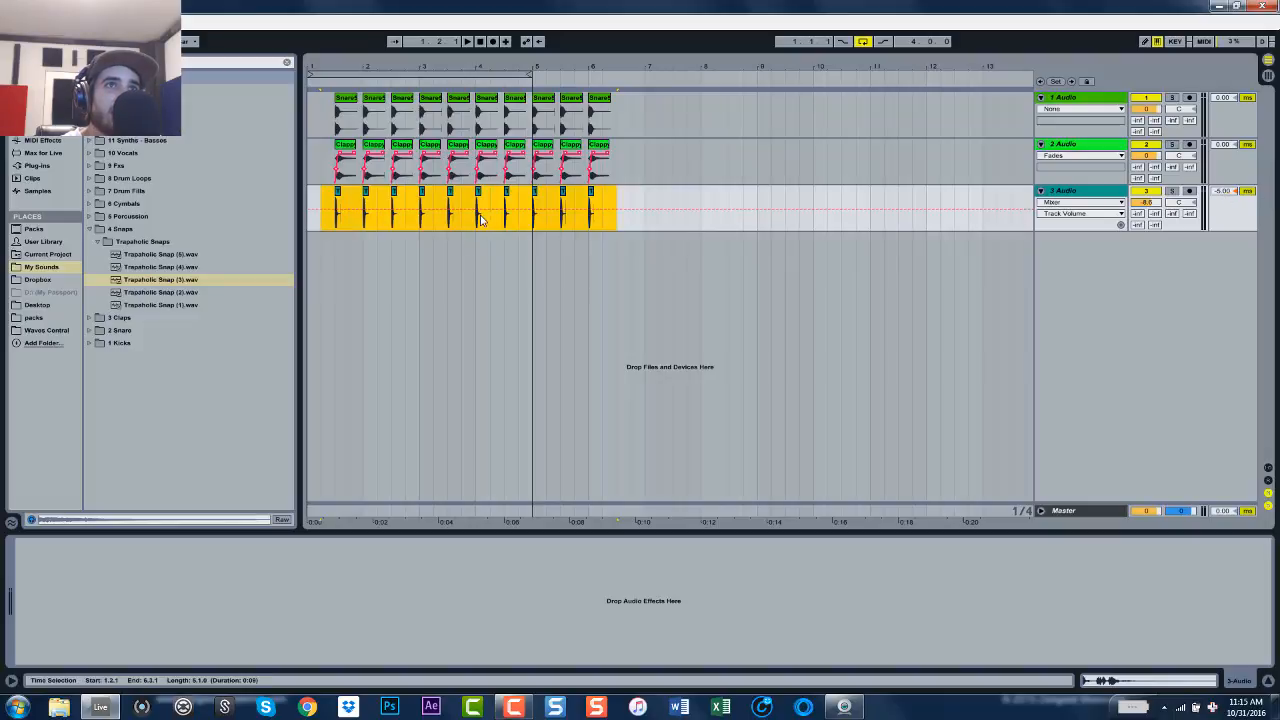
pyautogui.moveTo(363, 224)
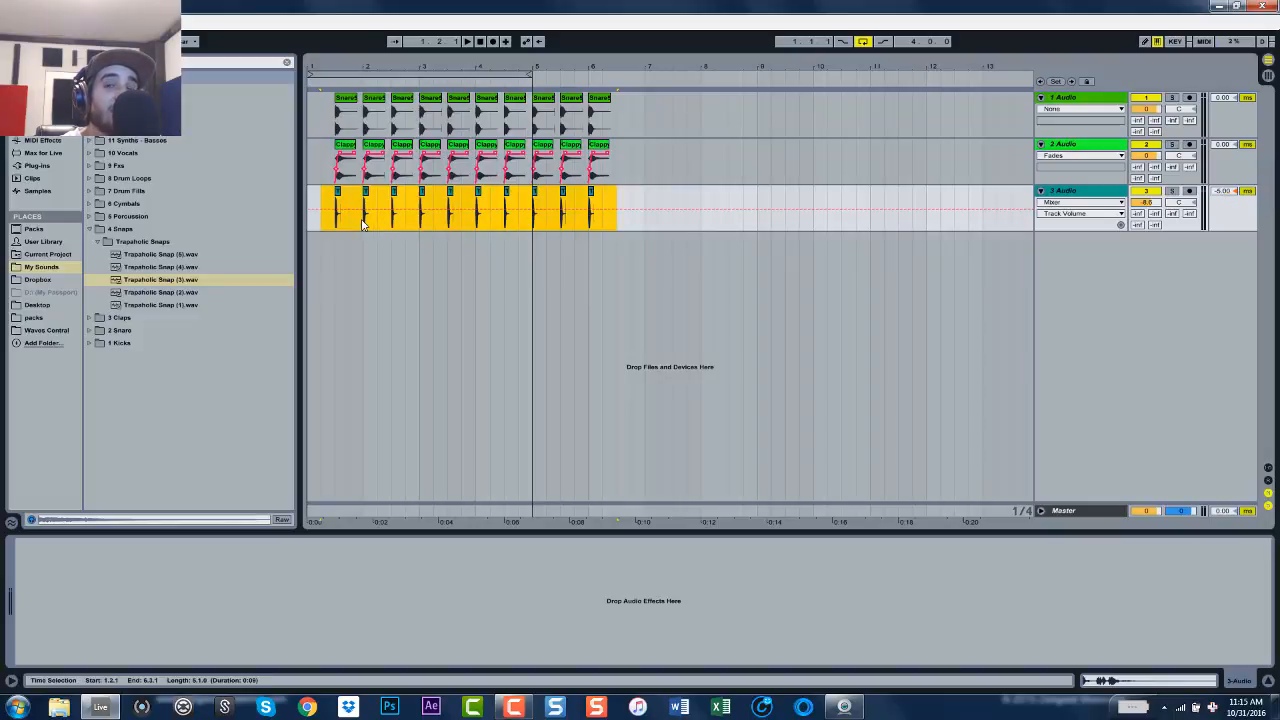